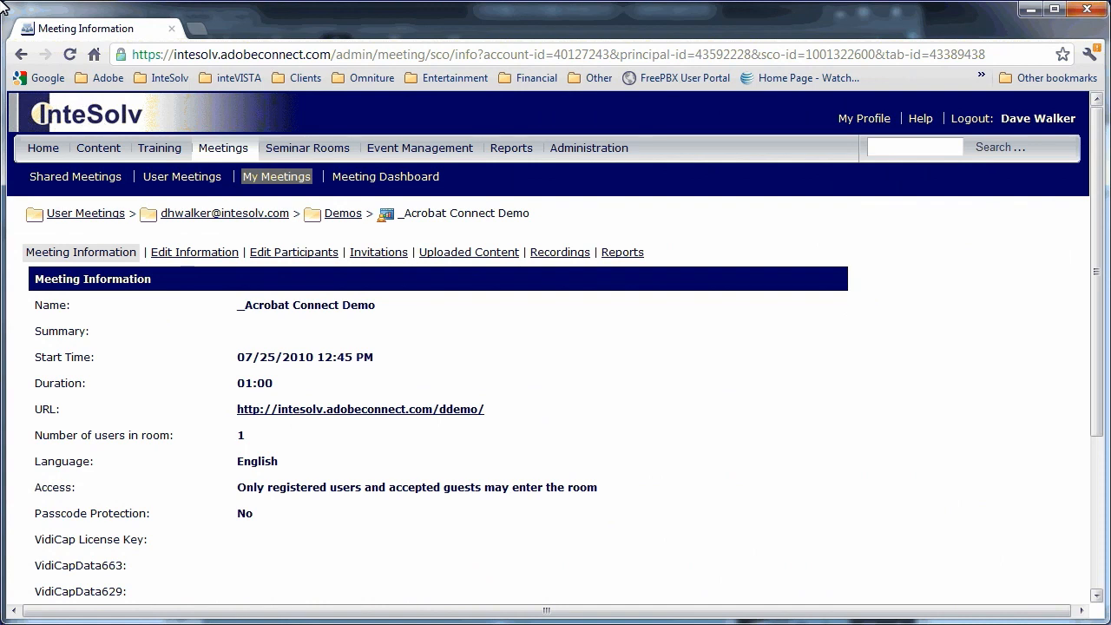
{"action": "mouse_move", "coordinate": [516, 45]}
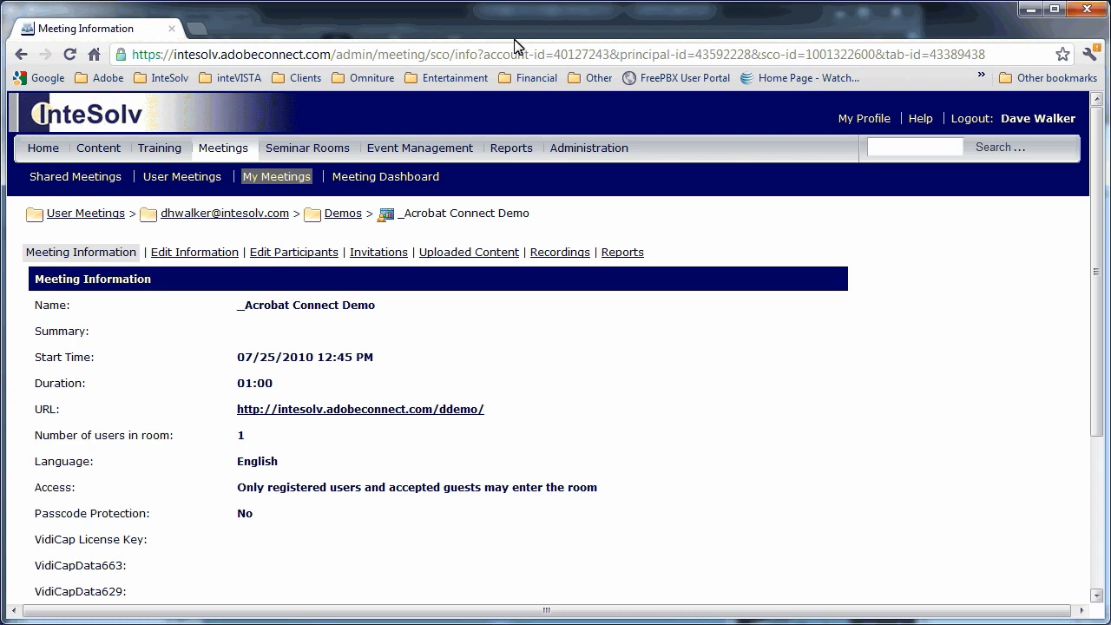
- Reach Audio Conference Settings in Edit Information and view the profile dropdown showing My Integrated Profile
{"action": "scroll", "scroll_direction": "down", "scroll_amount": 3}
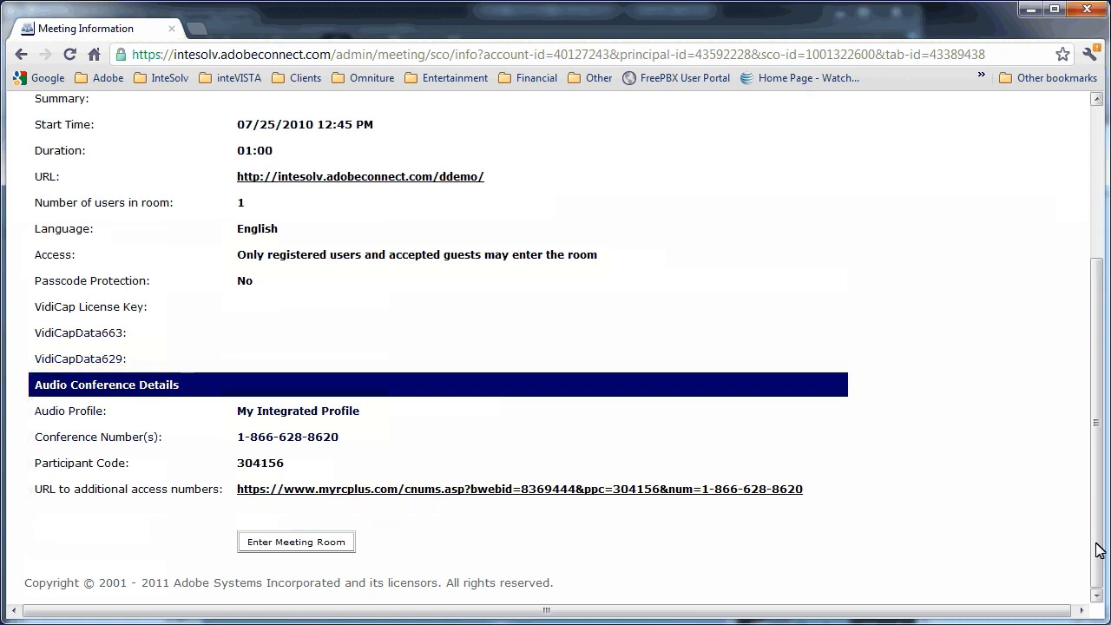
{"action": "mouse_move", "coordinate": [1098, 172]}
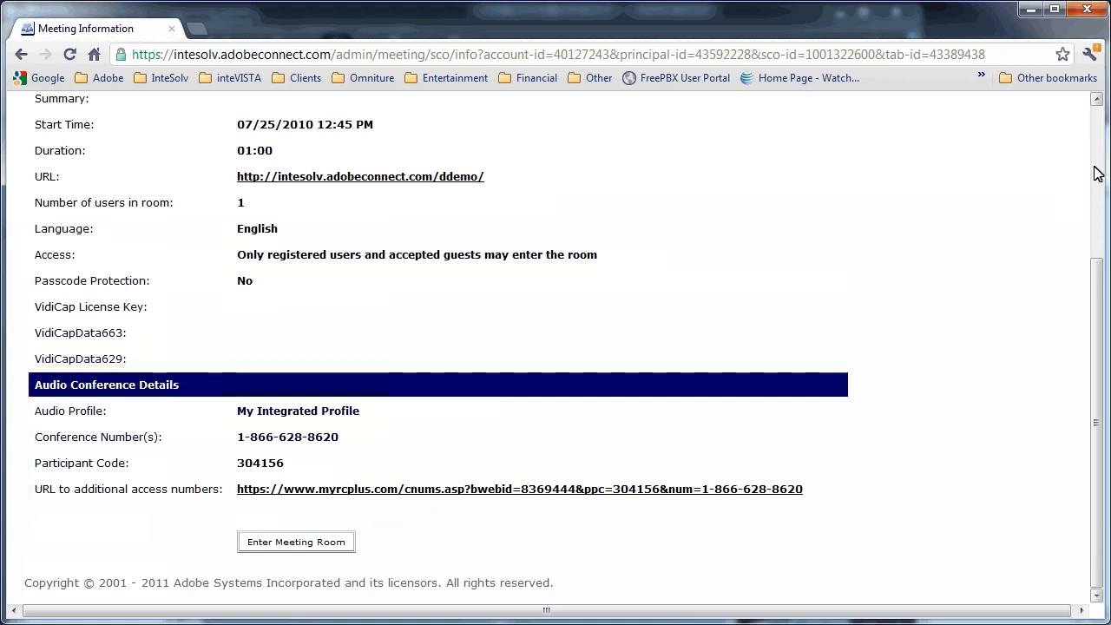
{"action": "scroll", "scroll_direction": "up", "scroll_amount": 3}
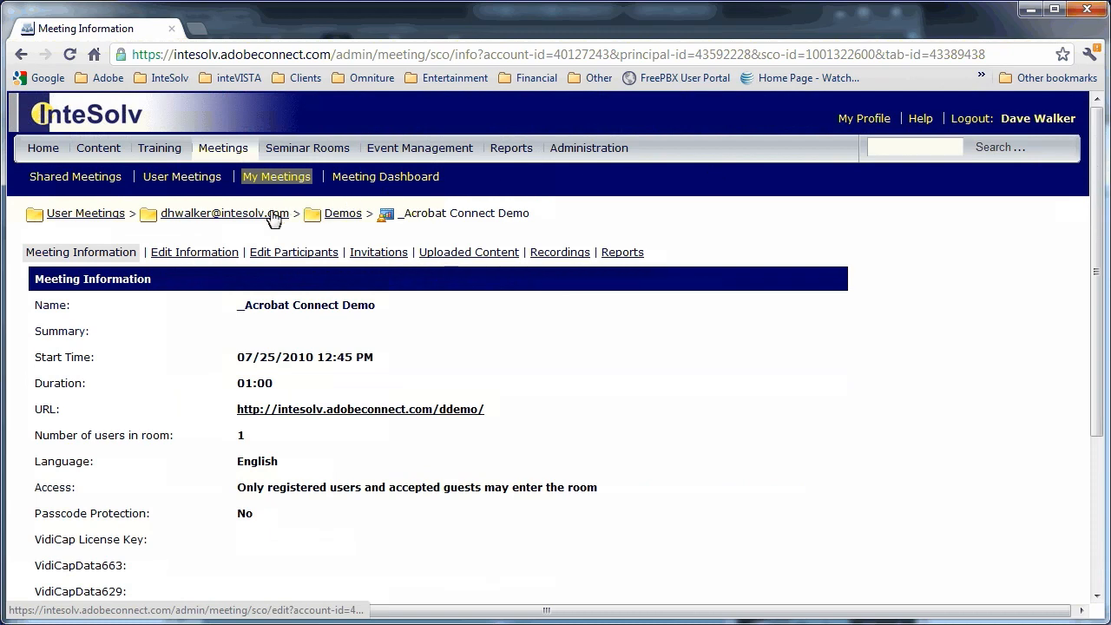
{"action": "left_click", "coordinate": [194, 252]}
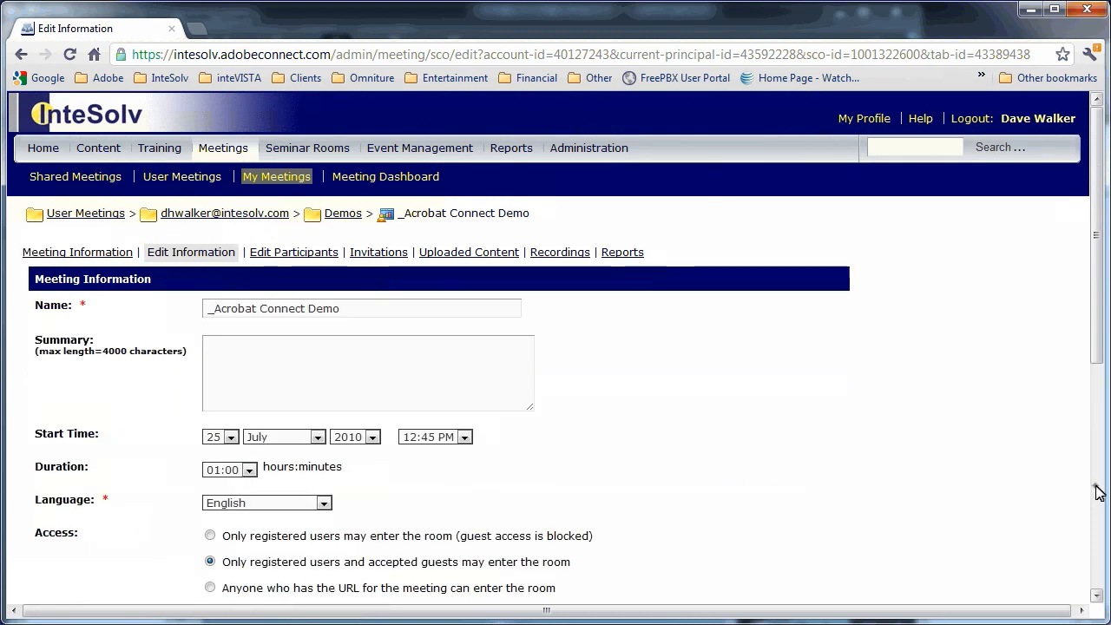
{"action": "scroll", "scroll_direction": "down", "scroll_amount": 3}
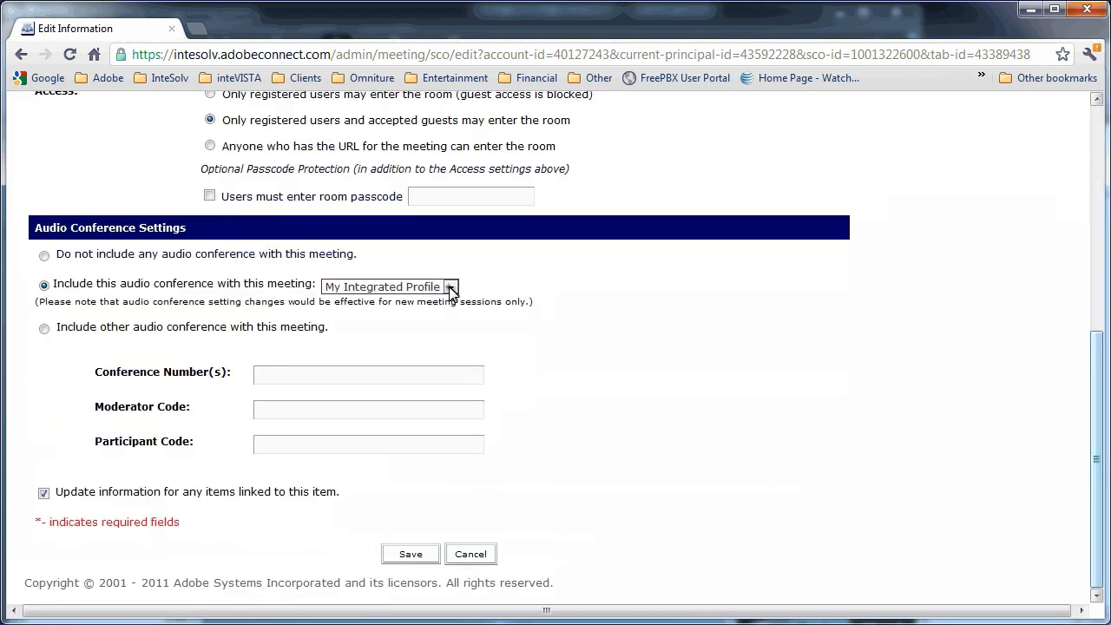
{"action": "left_click", "coordinate": [450, 286]}
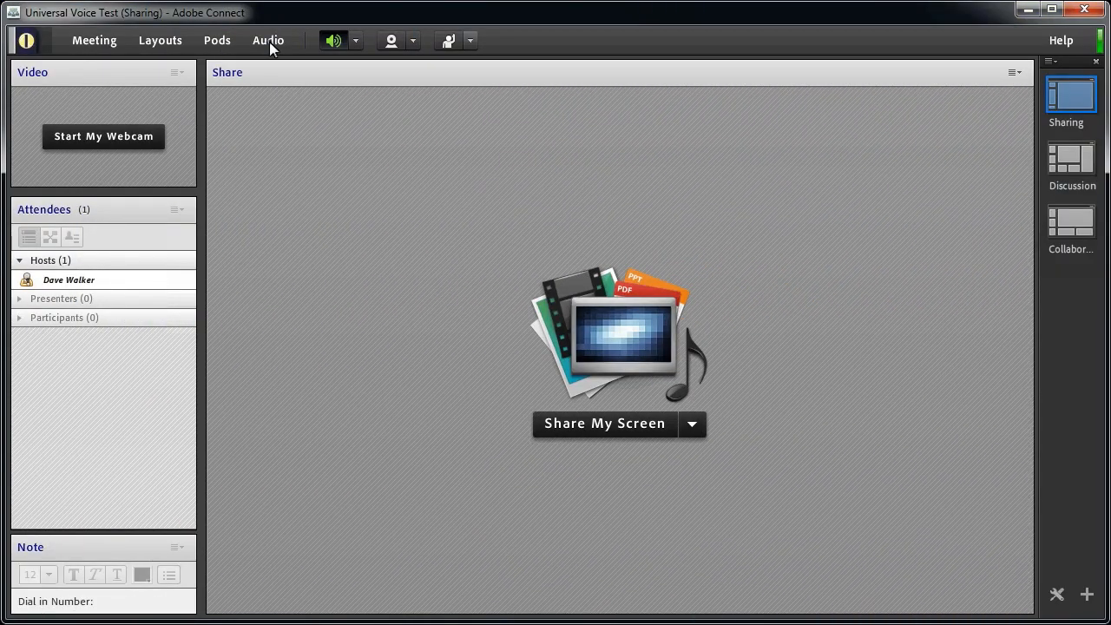
- Bring up the Start Meeting Audio prompt from the Audio menu
{"action": "left_click", "coordinate": [269, 40]}
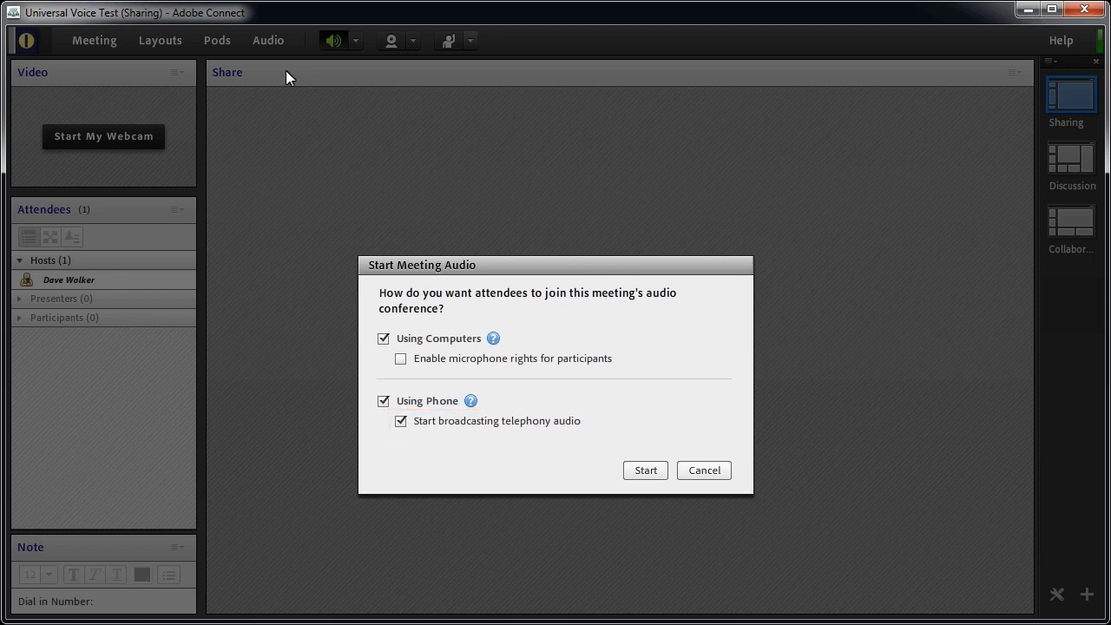
{"action": "mouse_move", "coordinate": [608, 254]}
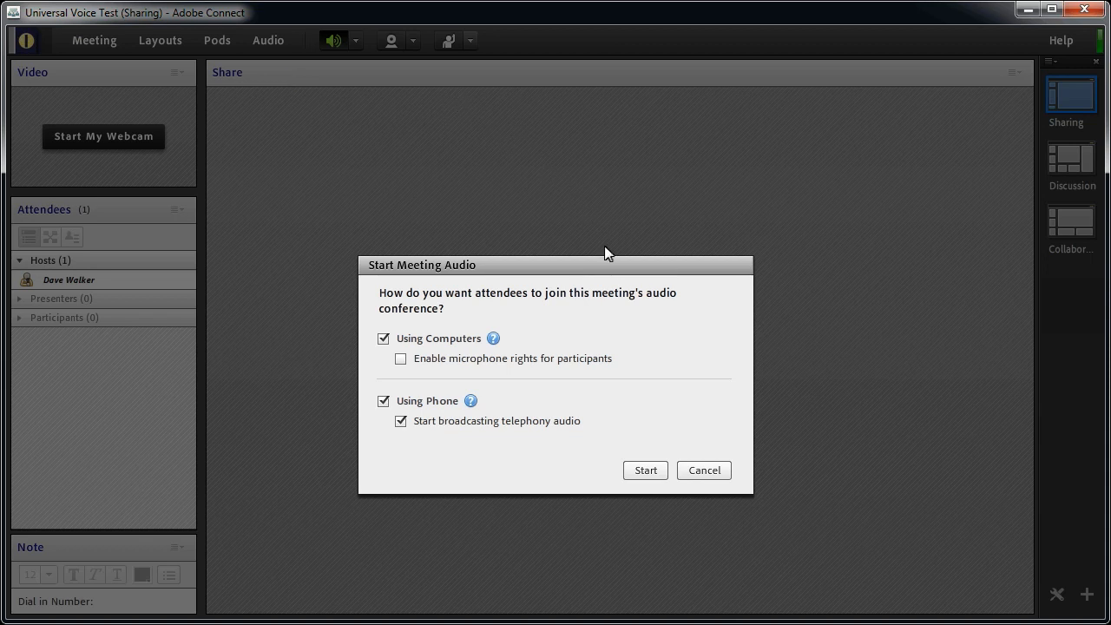
- Start the meeting's audio conference, then cancel the Join Audio Conference prompt
{"action": "left_click", "coordinate": [645, 469]}
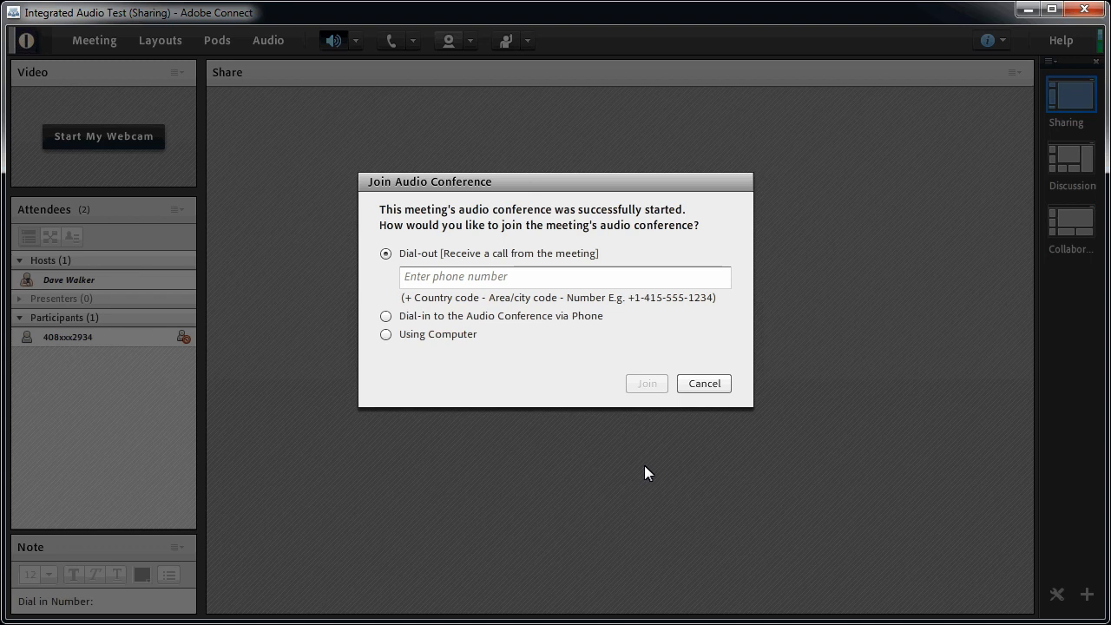
{"action": "left_click", "coordinate": [703, 383]}
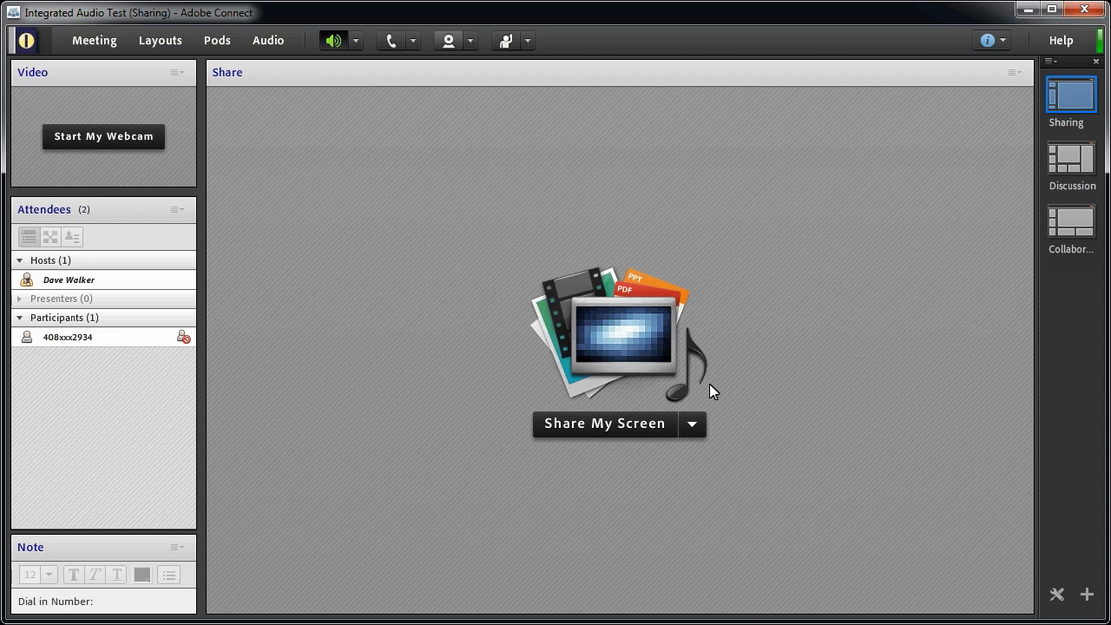
- Choose Connect My Audio and show the dial-in number, participant code, moderator code and token
{"action": "left_click", "coordinate": [391, 41]}
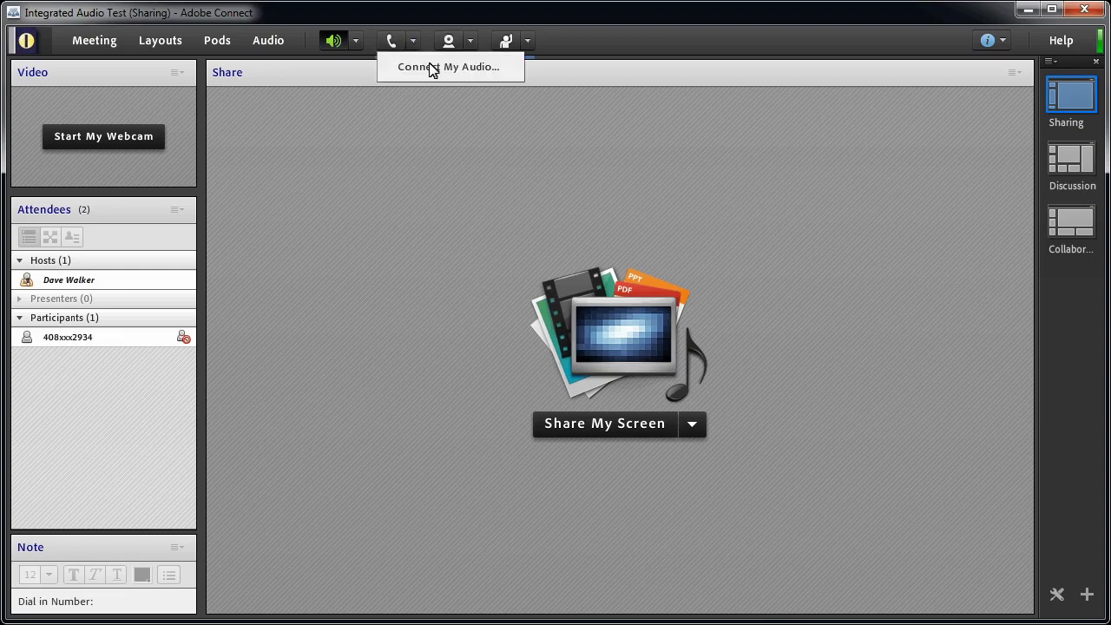
{"action": "left_click", "coordinate": [447, 67]}
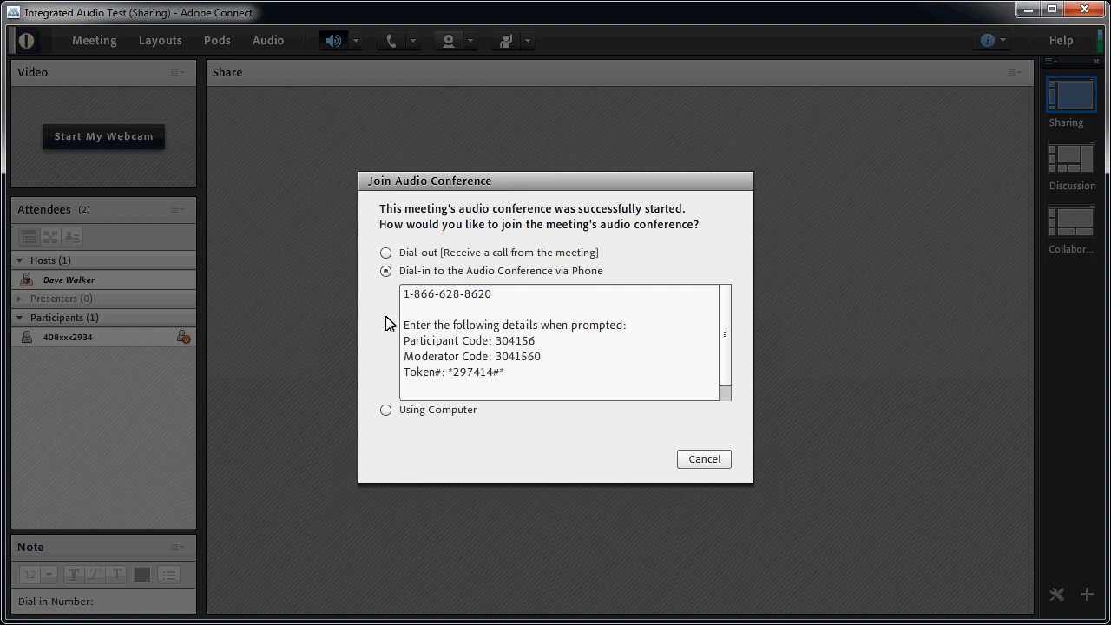
{"action": "mouse_move", "coordinate": [689, 407]}
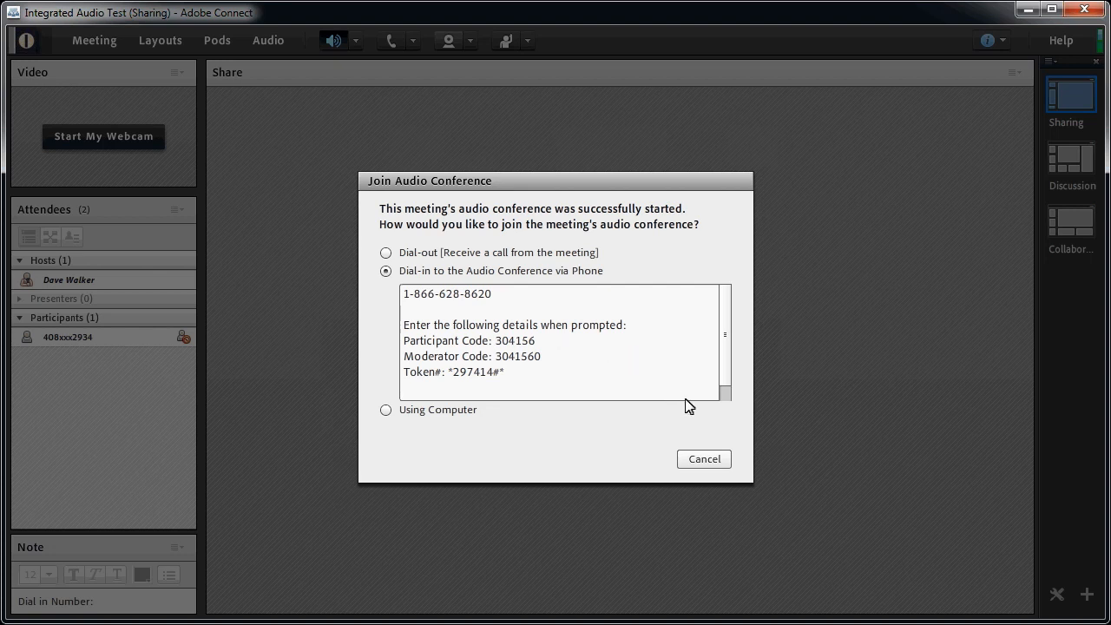
- Cancel the dial-in details and inspect the host and separate phone participant in the Attendees pod
{"action": "left_click", "coordinate": [703, 458]}
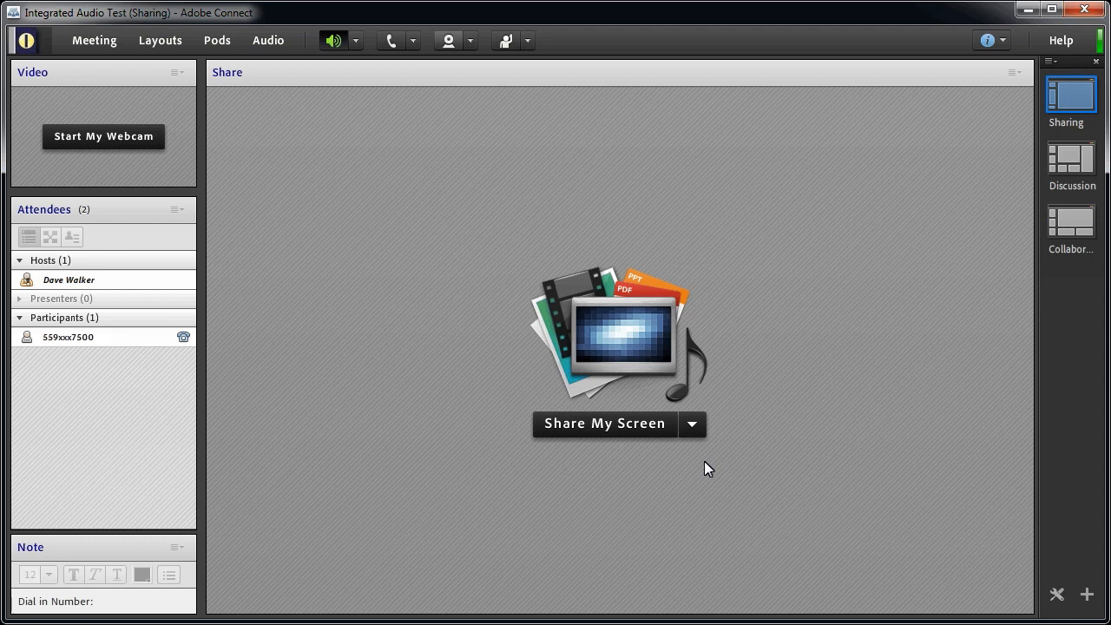
{"action": "left_click", "coordinate": [69, 279]}
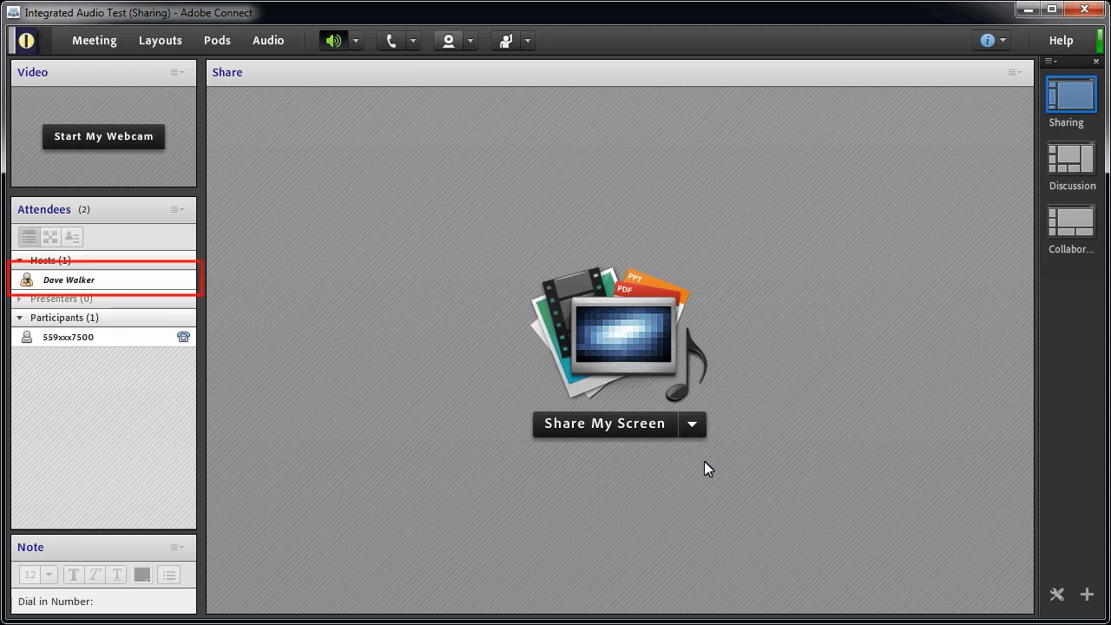
{"action": "left_click", "coordinate": [68, 336]}
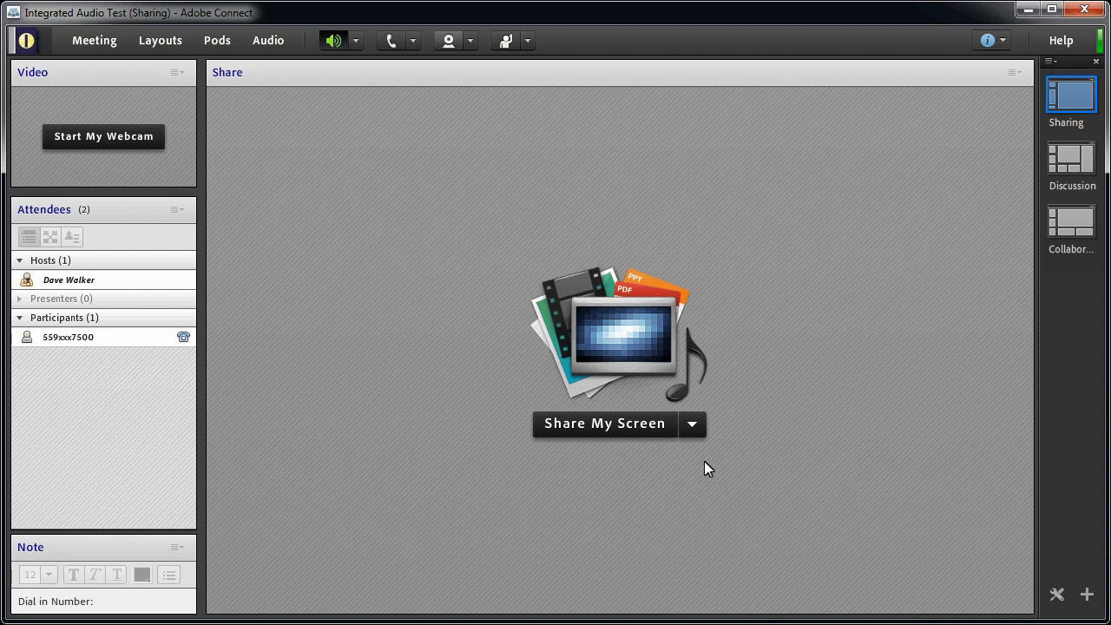
{"action": "mouse_move", "coordinate": [987, 39]}
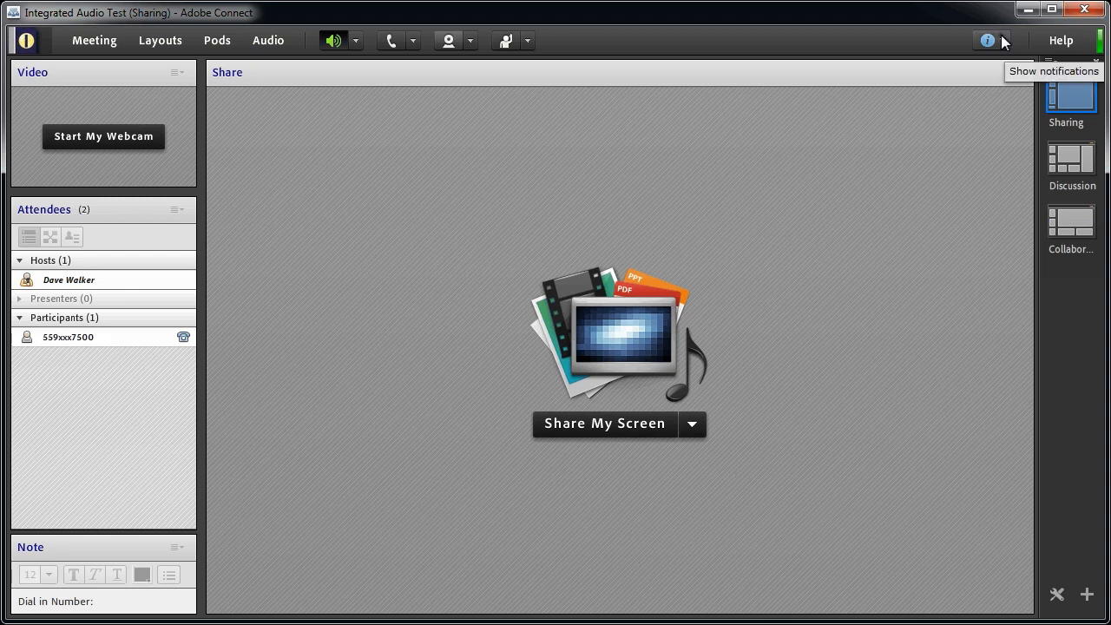
- View the dial-in token from notifications so the phone connection merges into the host's entry
{"action": "left_click", "coordinate": [987, 40]}
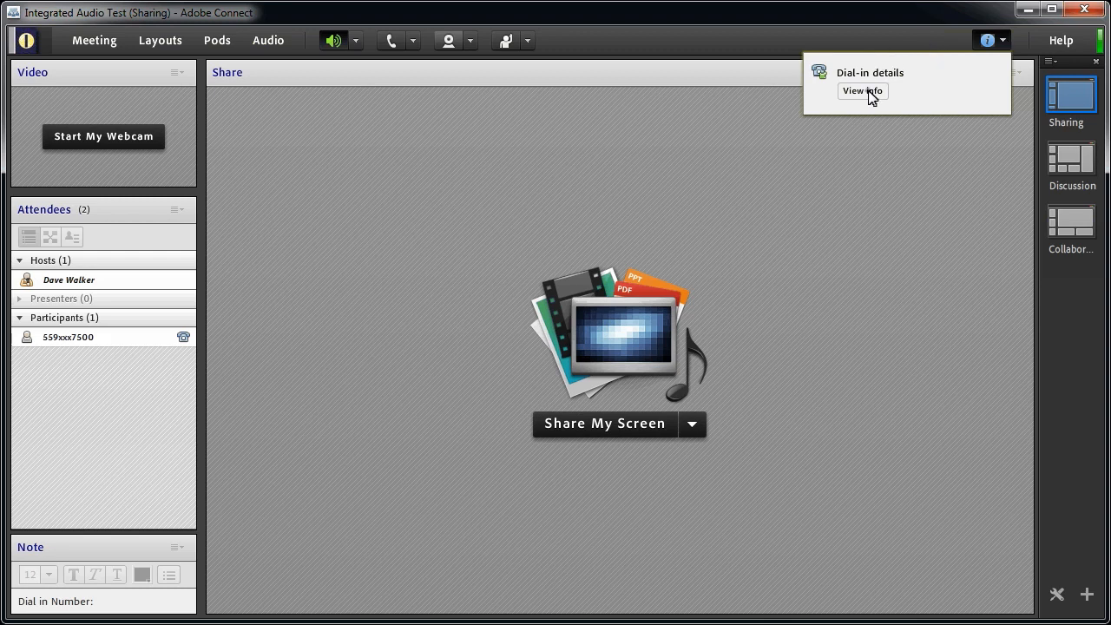
{"action": "left_click", "coordinate": [861, 91]}
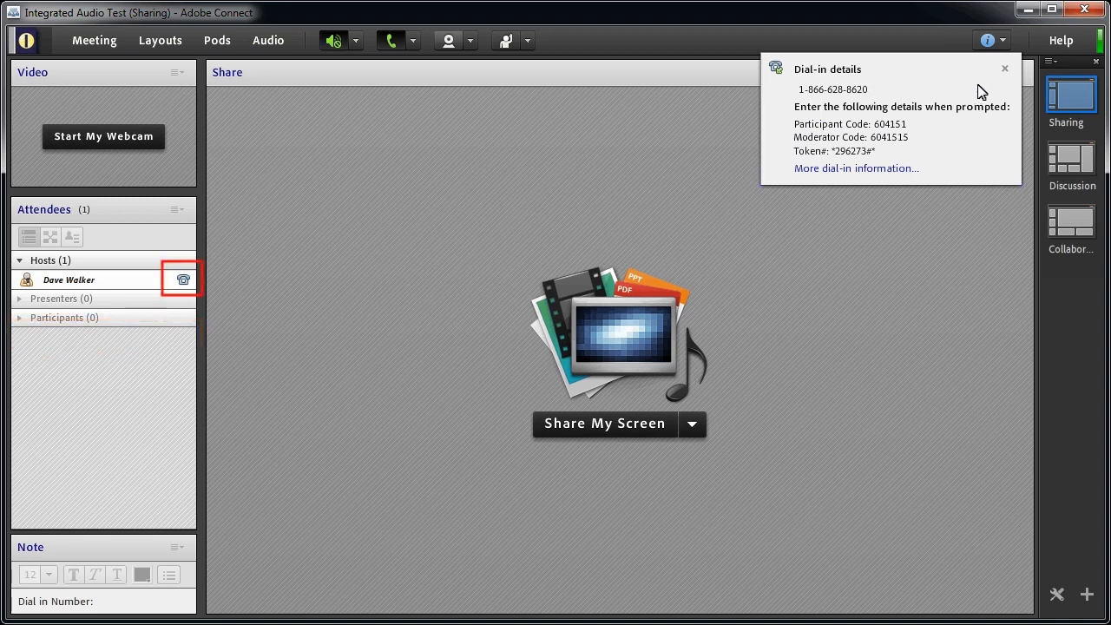
{"action": "left_click", "coordinate": [1005, 69]}
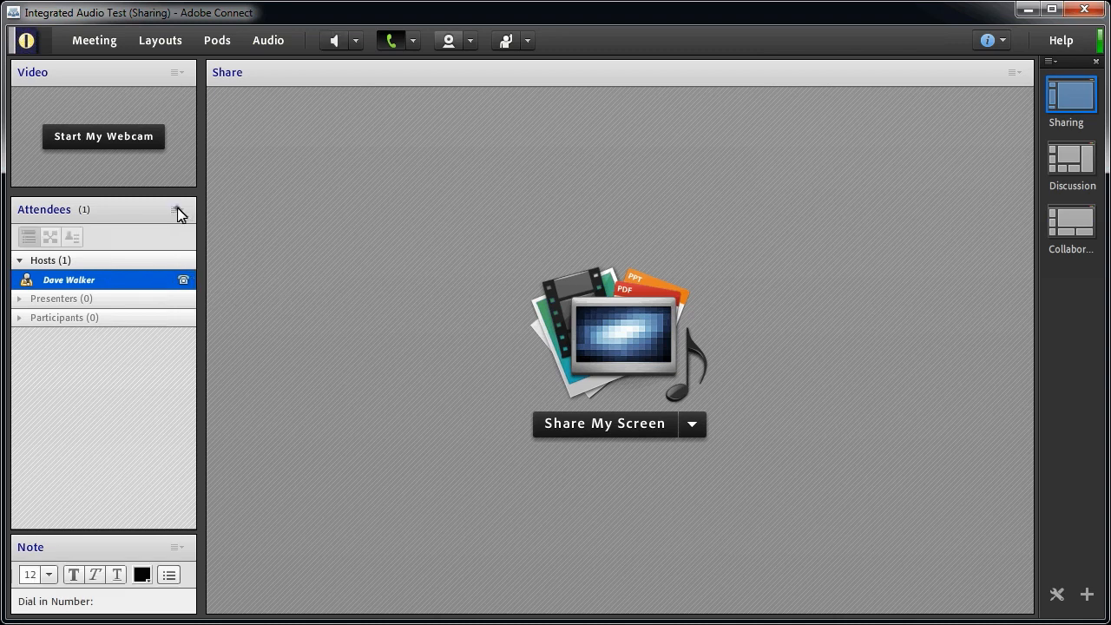
- Use Attendee Options to put the host's phone connection on hold and review mute and volume
{"action": "left_click", "coordinate": [177, 209]}
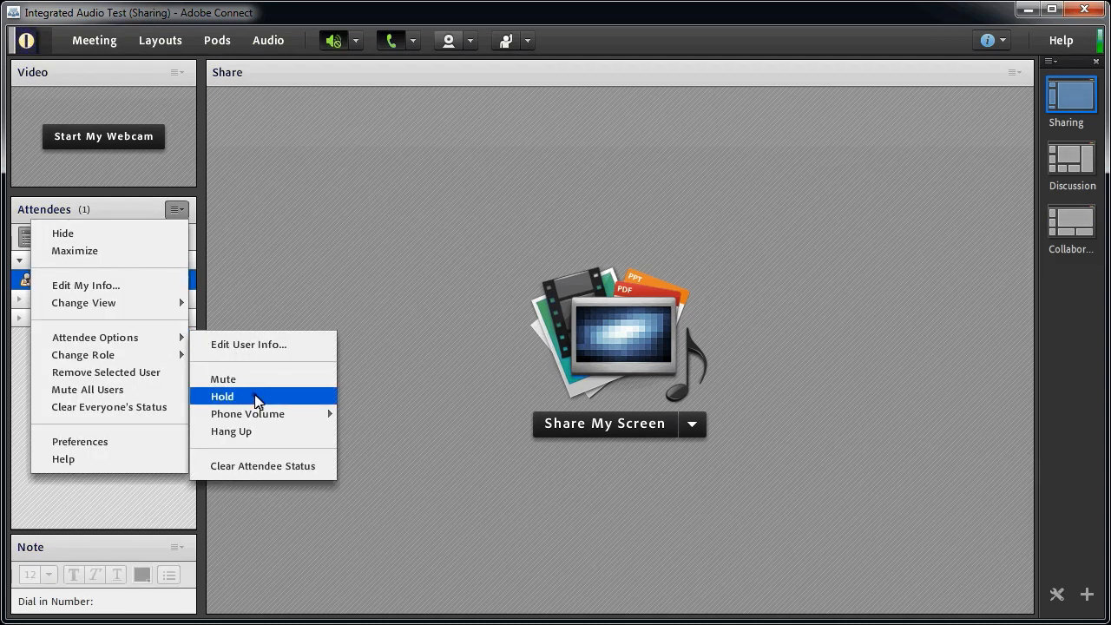
{"action": "left_click", "coordinate": [222, 397]}
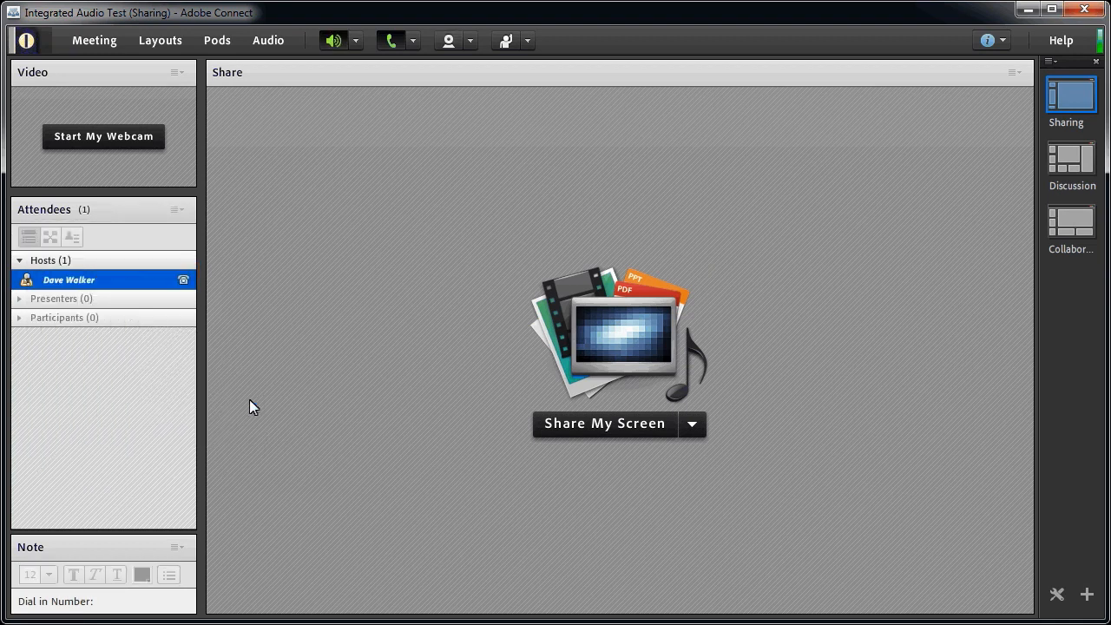
{"action": "mouse_move", "coordinate": [178, 215]}
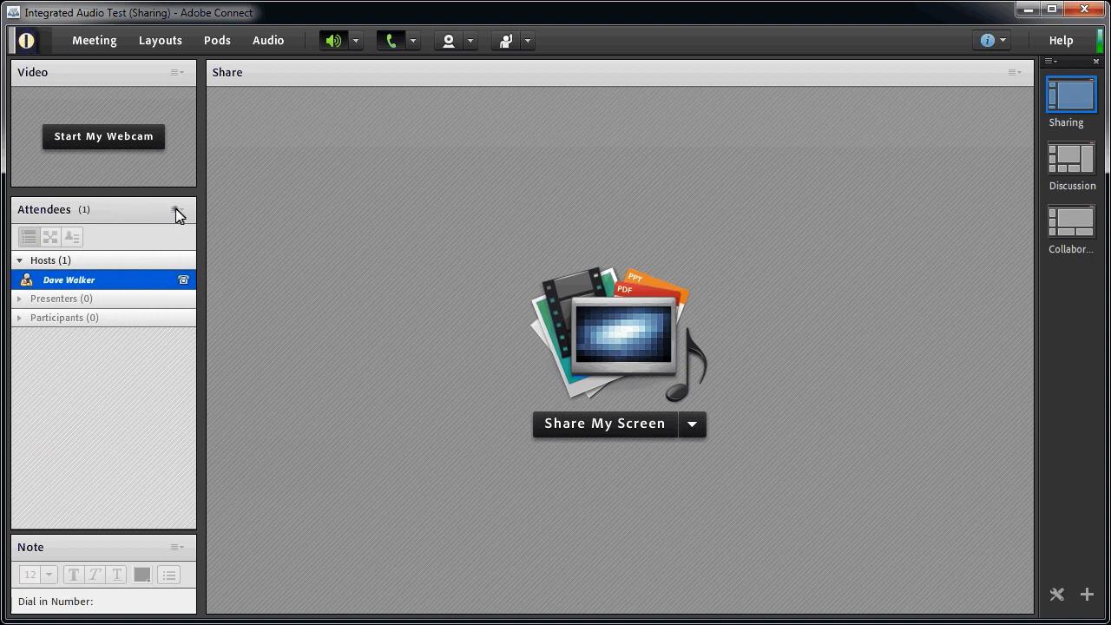
{"action": "left_click", "coordinate": [177, 210]}
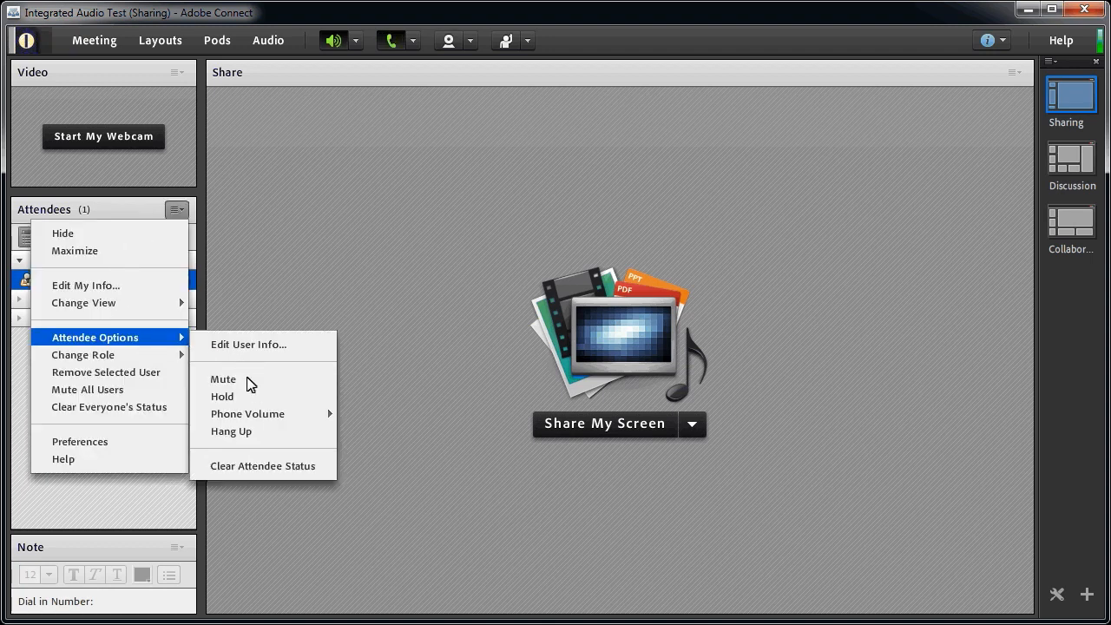
{"action": "left_click", "coordinate": [223, 379]}
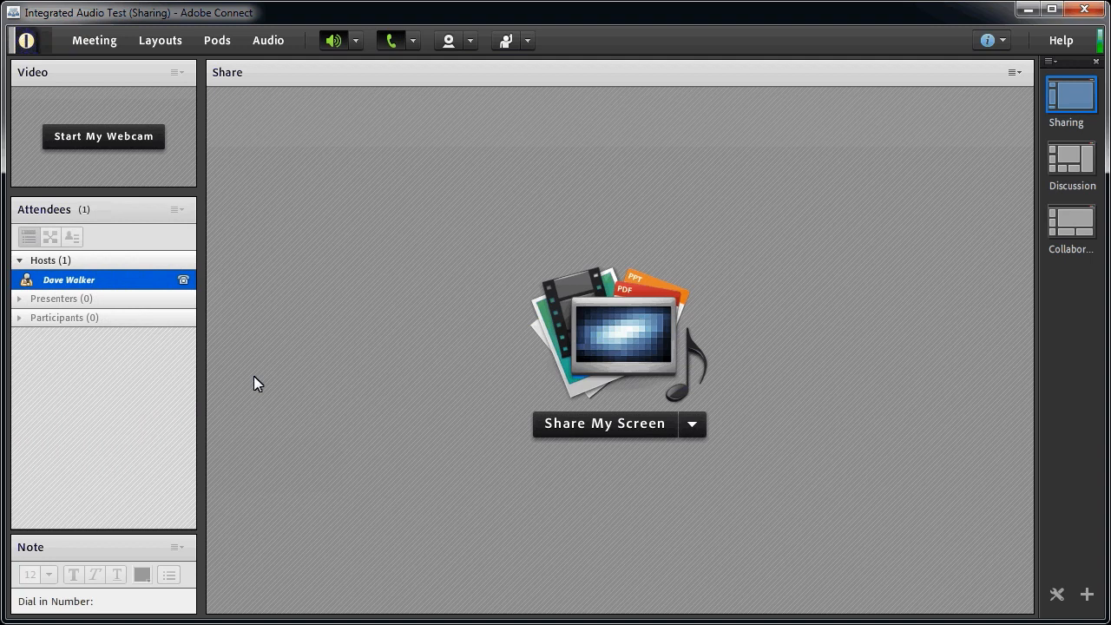
{"action": "mouse_move", "coordinate": [199, 345]}
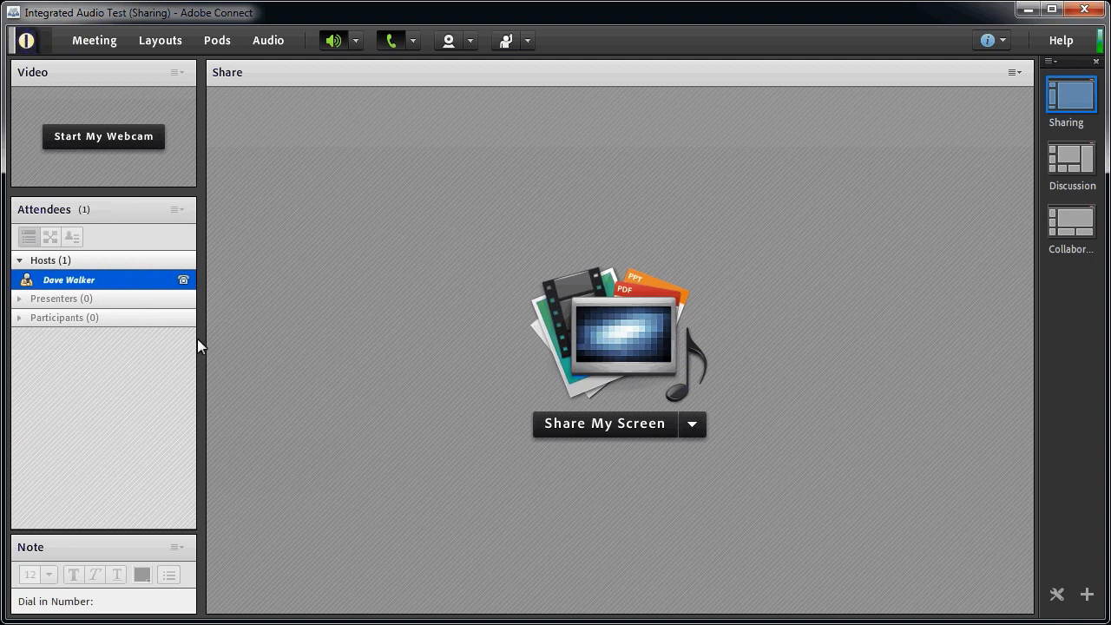
- Hang up the host's phone connection from the Attendee Options menu
{"action": "left_click", "coordinate": [176, 209]}
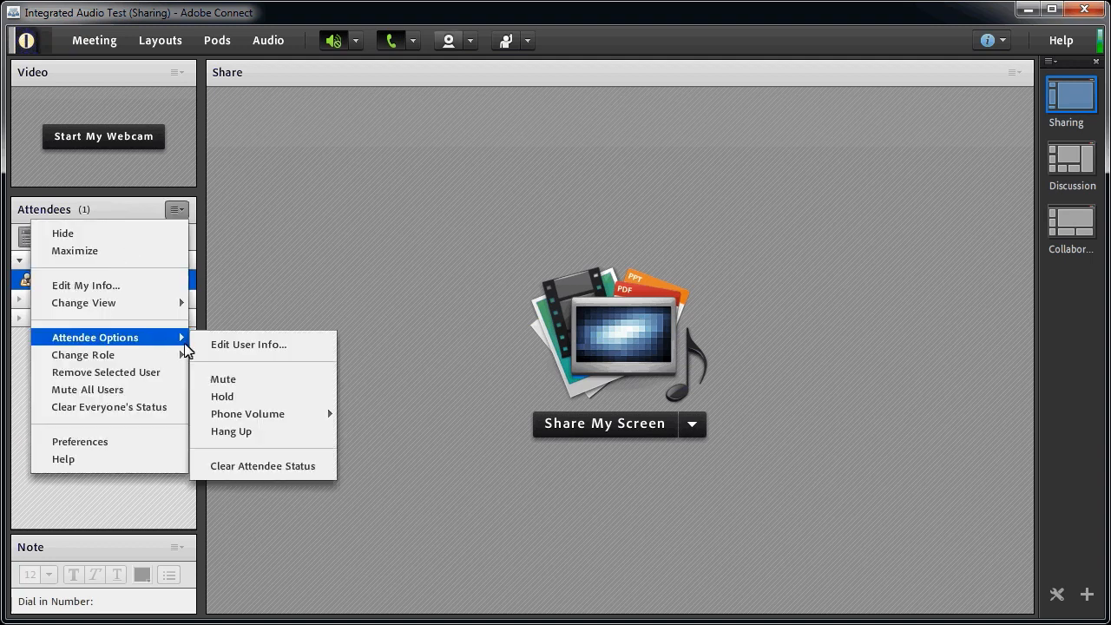
{"action": "mouse_move", "coordinate": [224, 395]}
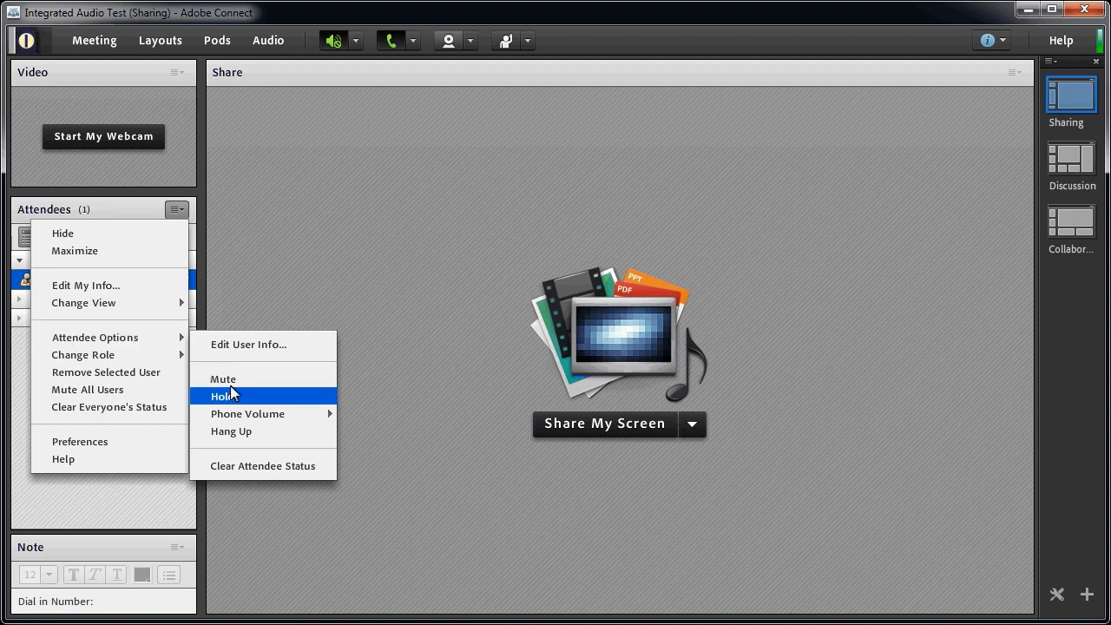
{"action": "mouse_move", "coordinate": [224, 378]}
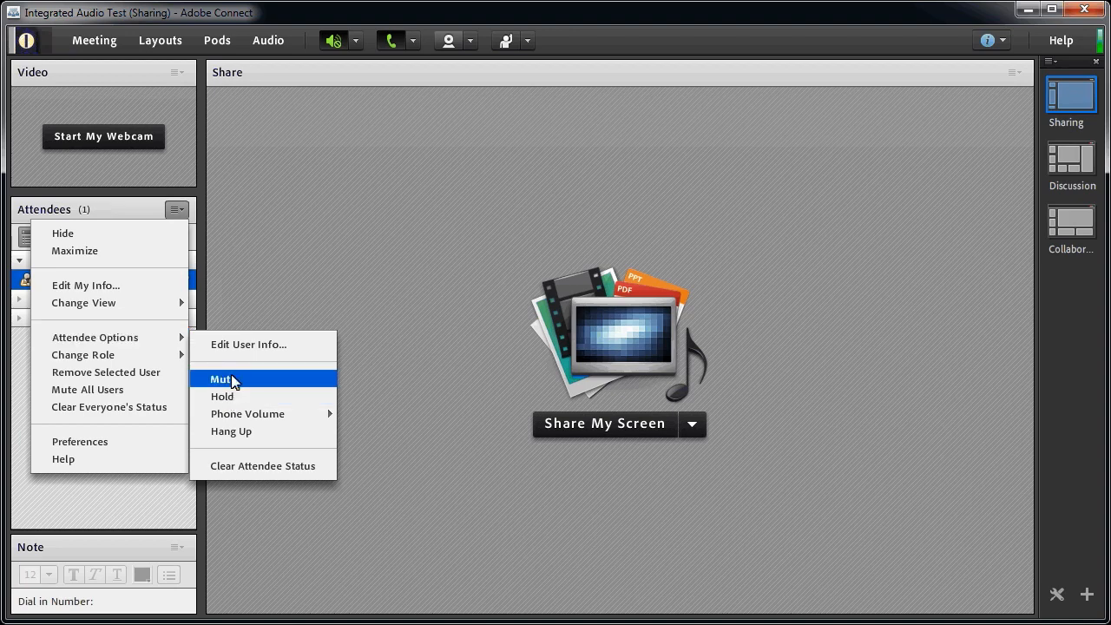
{"action": "mouse_move", "coordinate": [271, 416]}
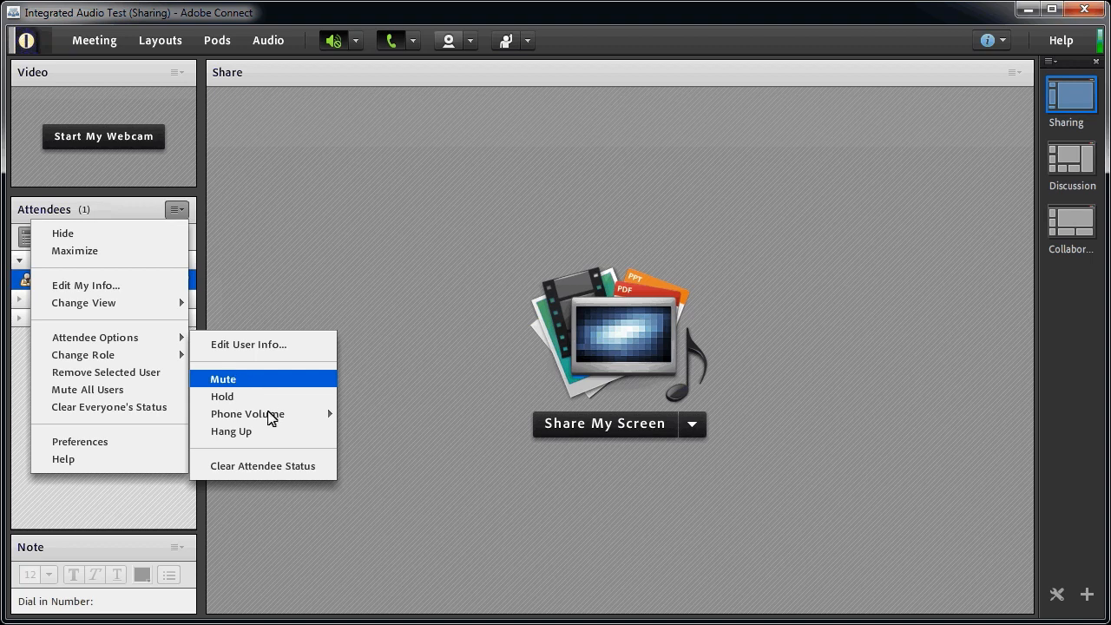
{"action": "mouse_move", "coordinate": [239, 432]}
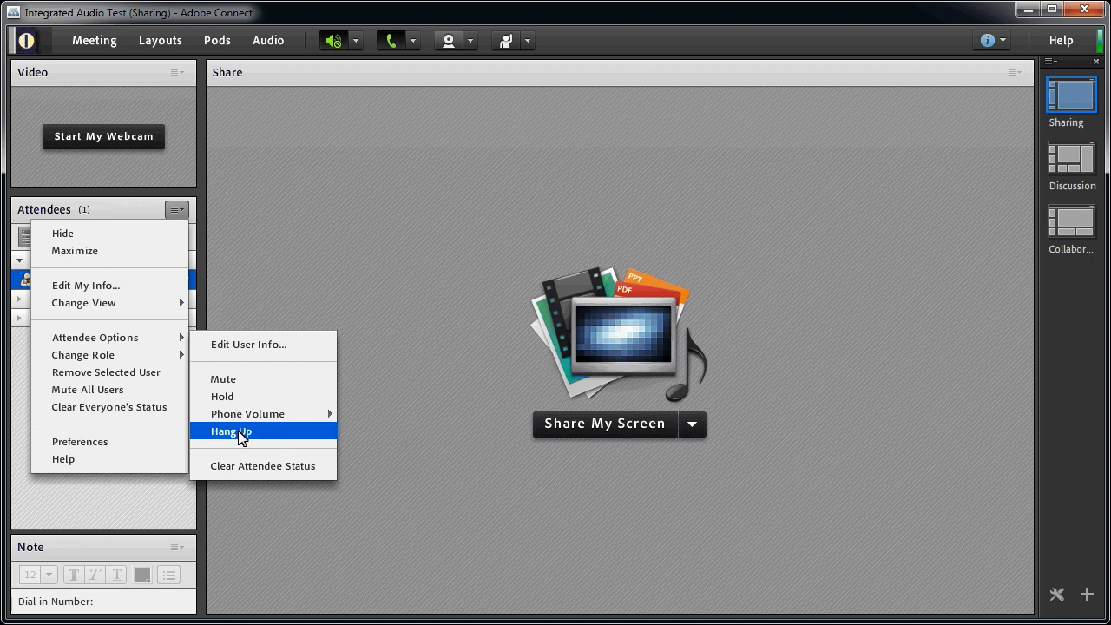
{"action": "left_click", "coordinate": [230, 430]}
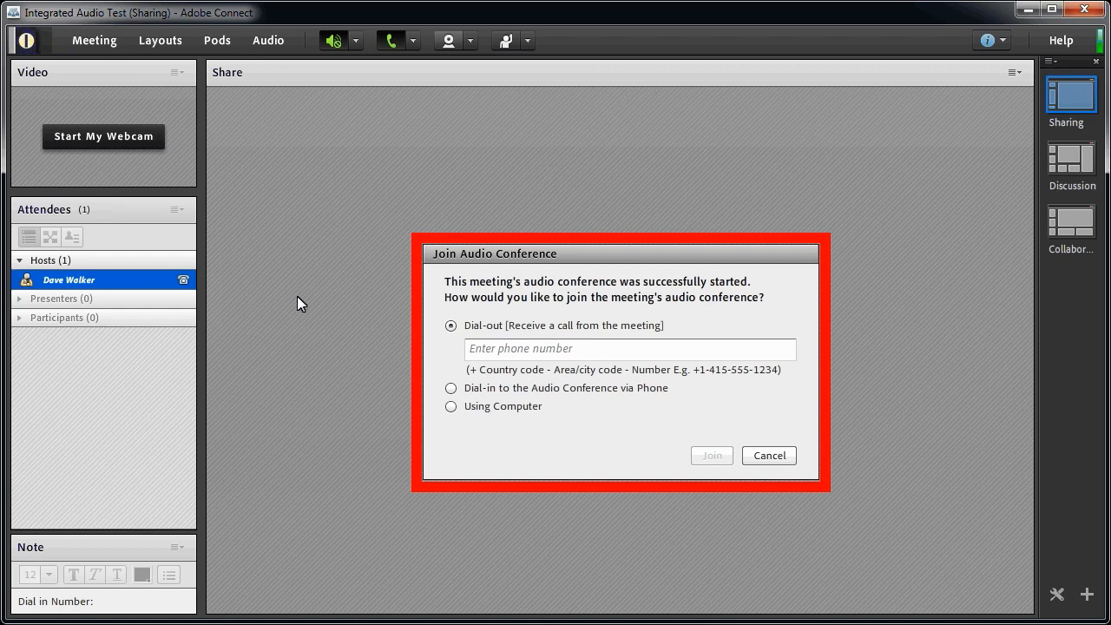
- Choose Dial-out so the meeting calls the host back and join the conference
{"action": "left_click", "coordinate": [450, 325]}
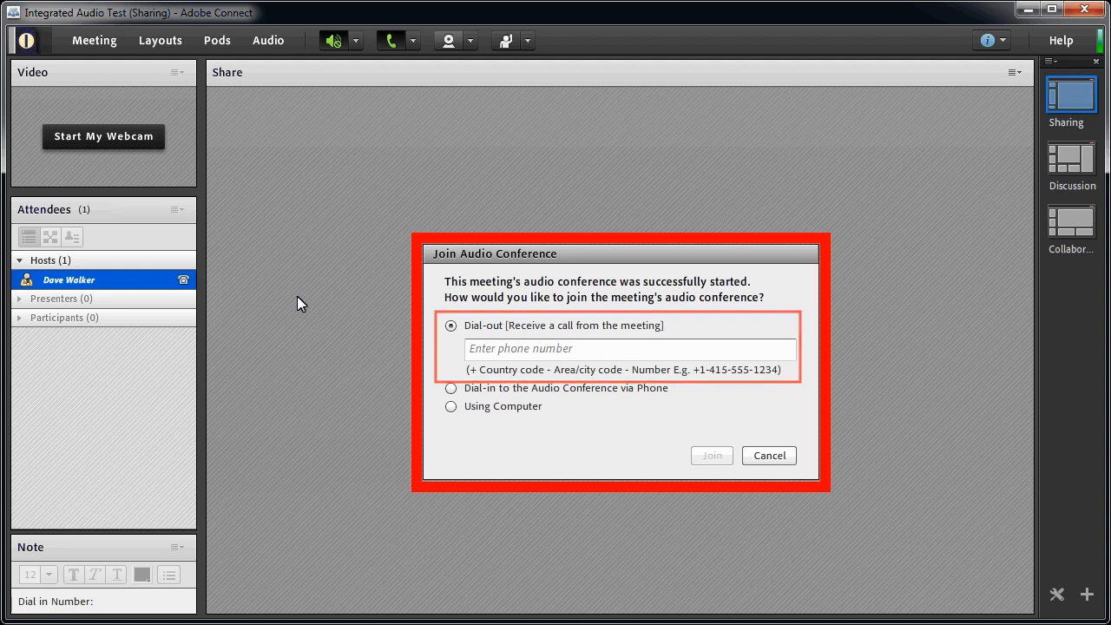
{"action": "left_click", "coordinate": [768, 455]}
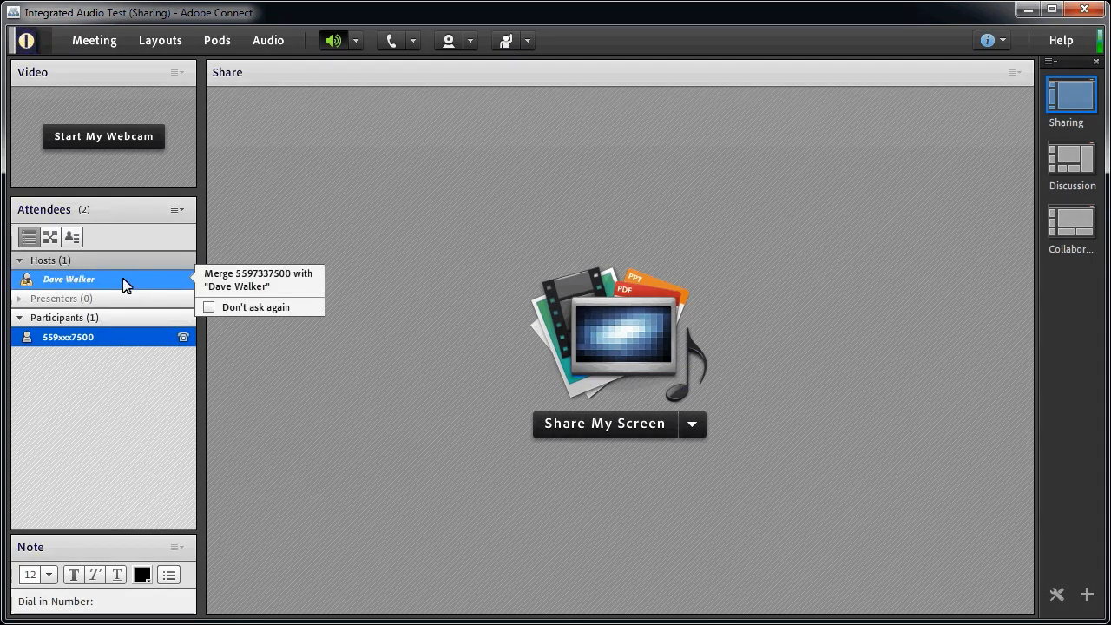
{"action": "mouse_move", "coordinate": [195, 286]}
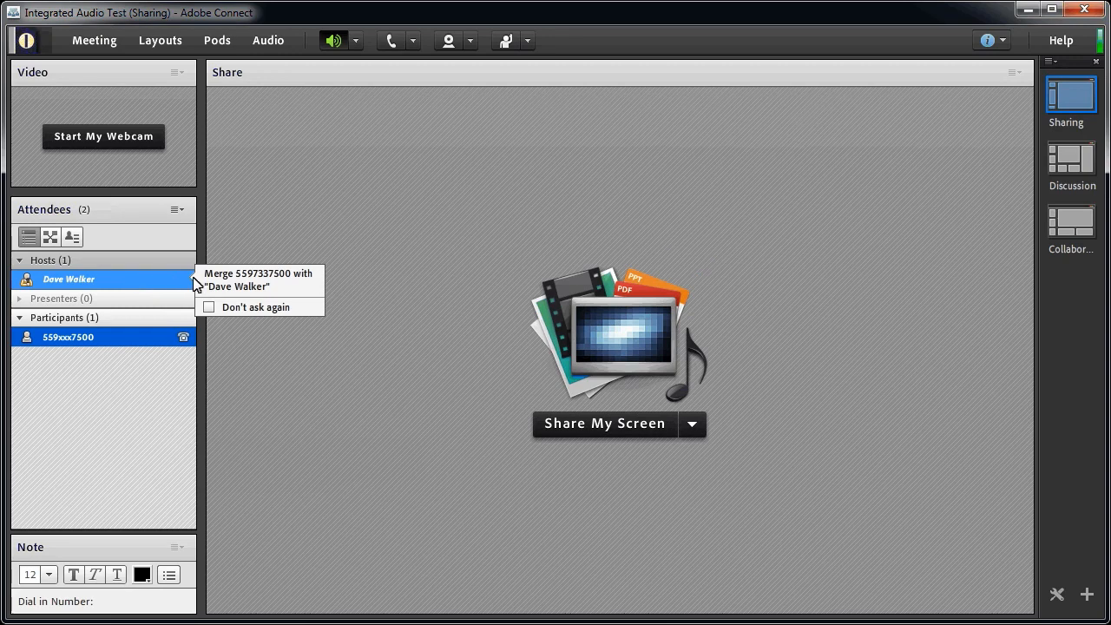
{"action": "mouse_move", "coordinate": [269, 285]}
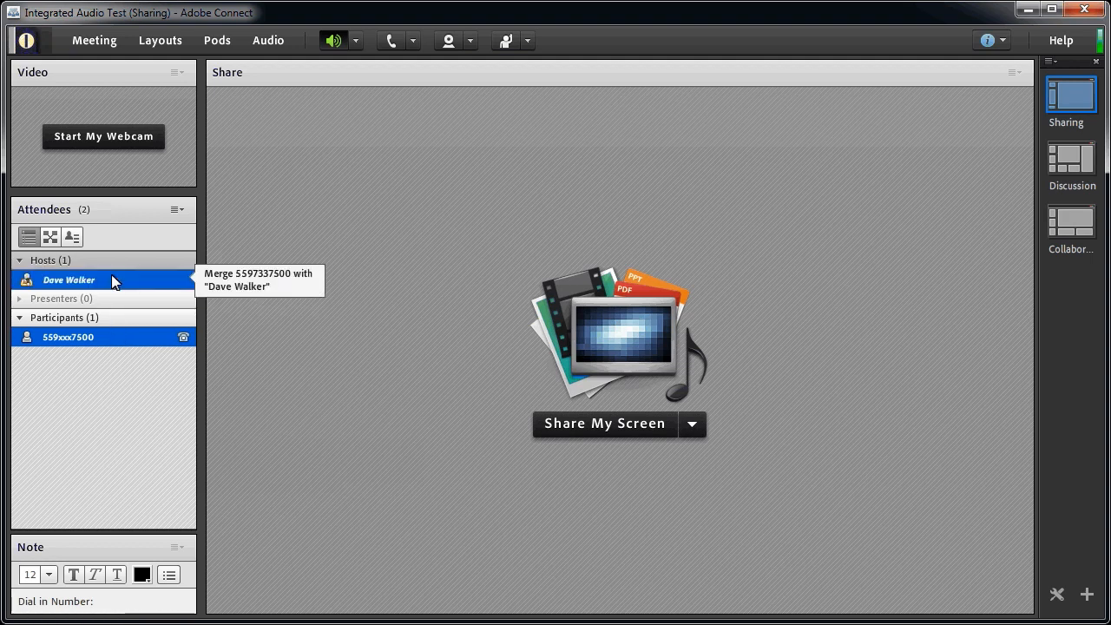
{"action": "mouse_move", "coordinate": [233, 285]}
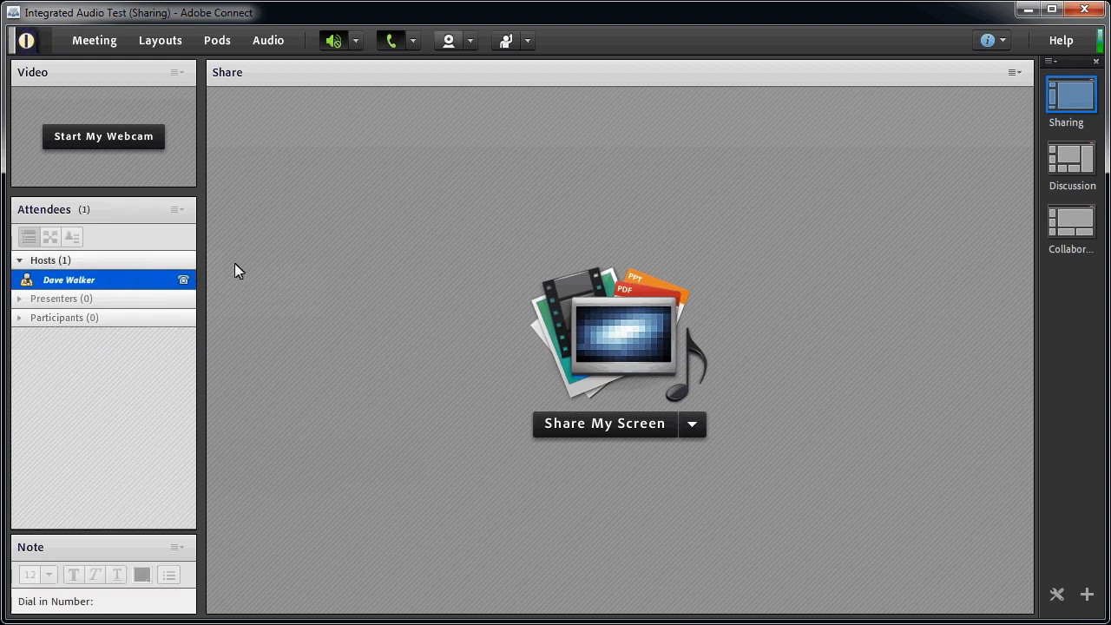
{"action": "mouse_move", "coordinate": [269, 48]}
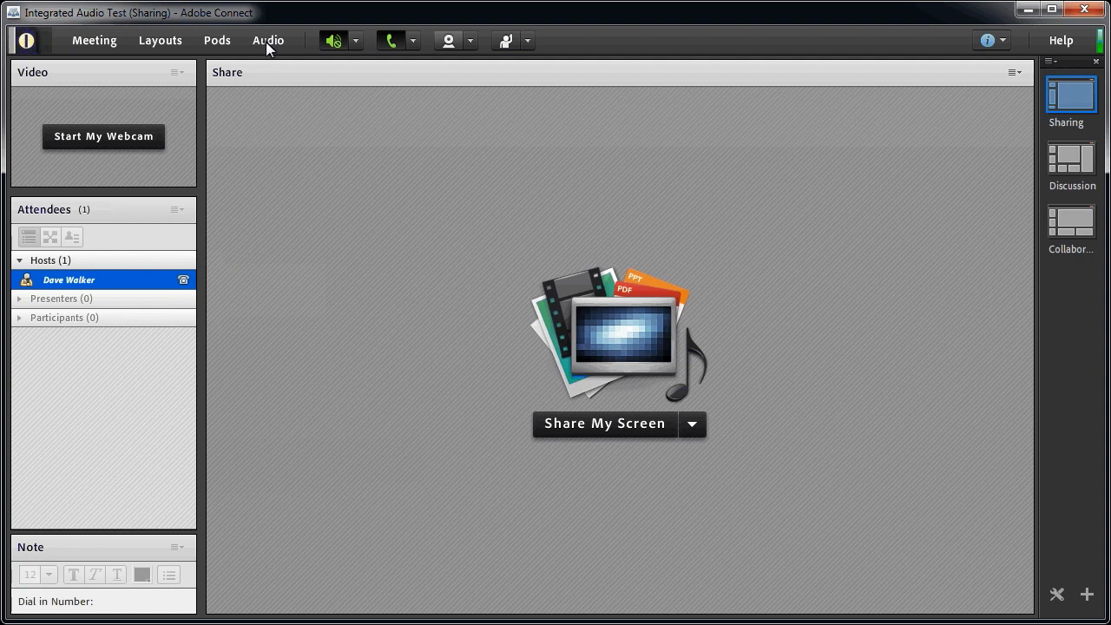
- Show the Audio menu with Stop Meeting Audio, Change Audio Mode, Stop Broadcast and Call A New User
{"action": "left_click", "coordinate": [268, 40]}
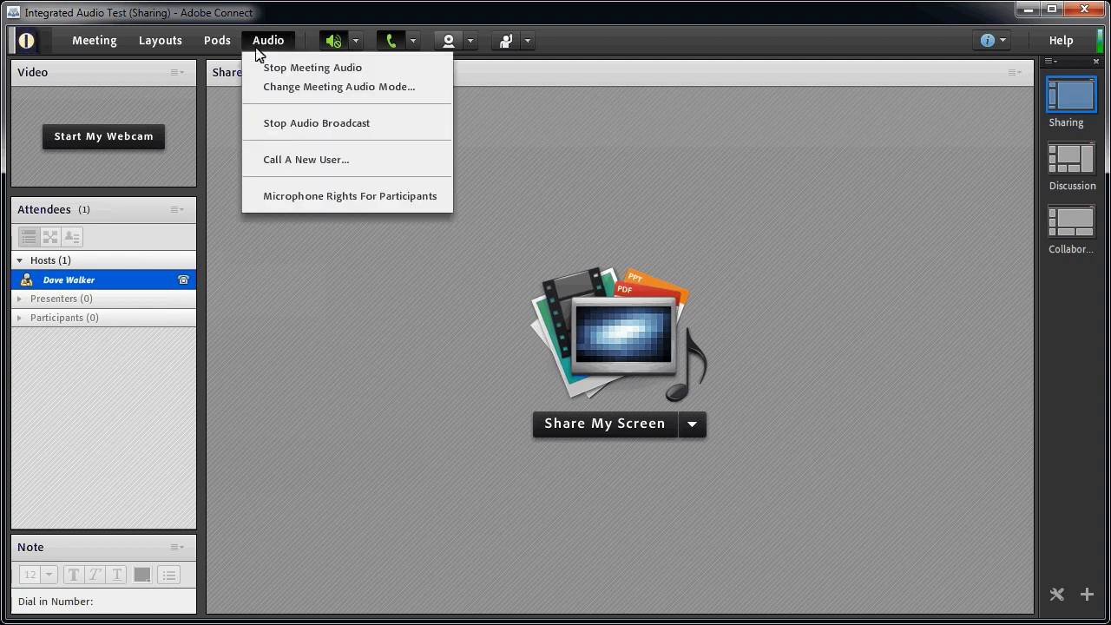
{"action": "mouse_move", "coordinate": [338, 86]}
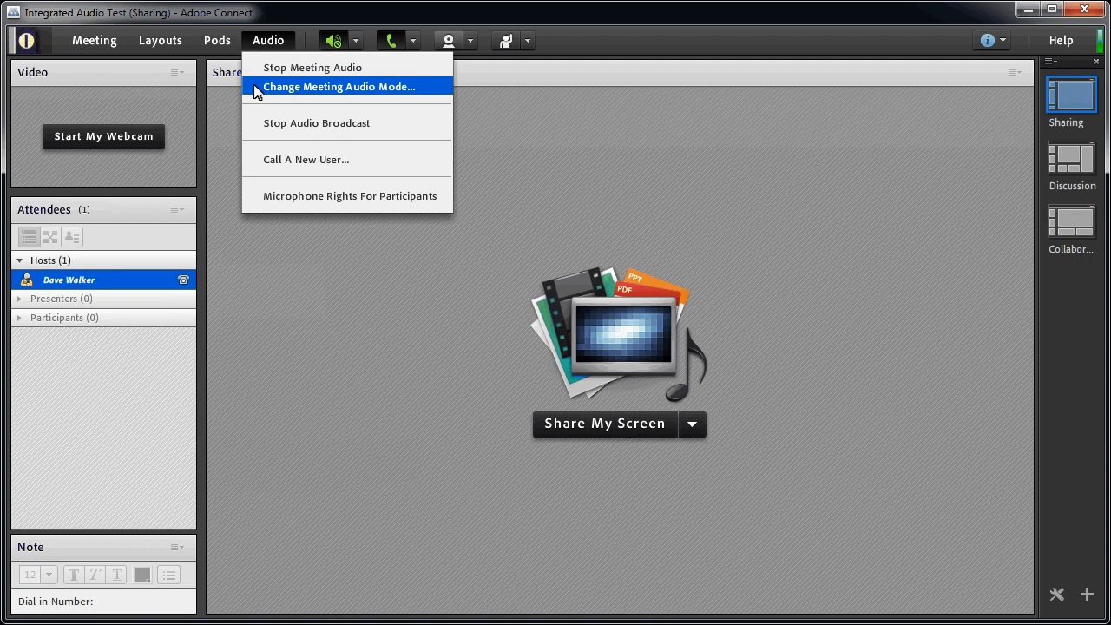
{"action": "mouse_move", "coordinate": [255, 129]}
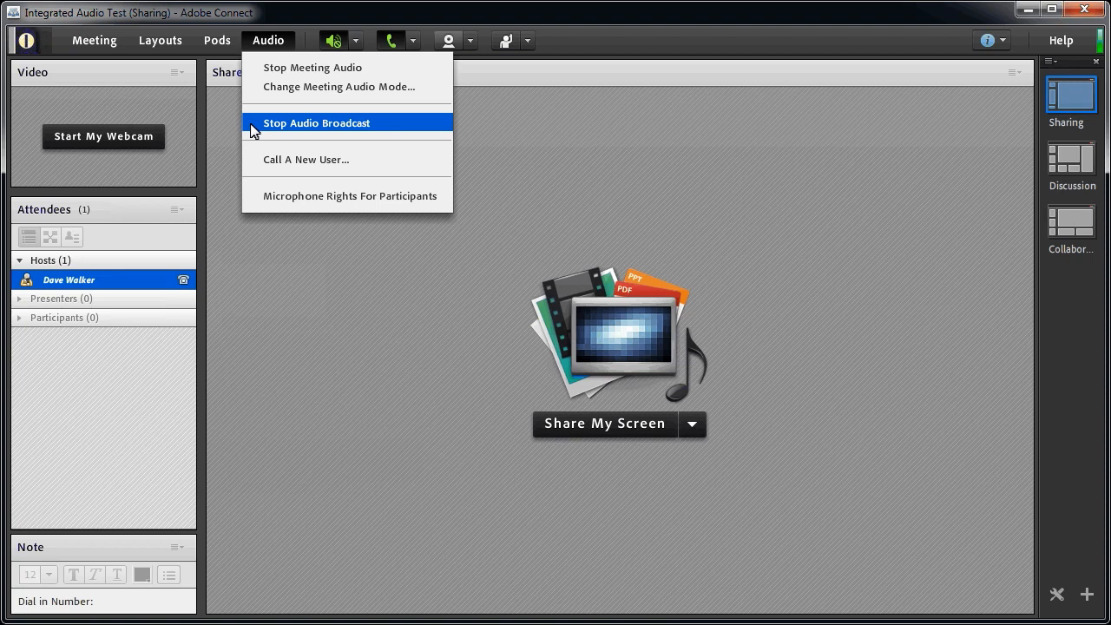
{"action": "mouse_move", "coordinate": [254, 164]}
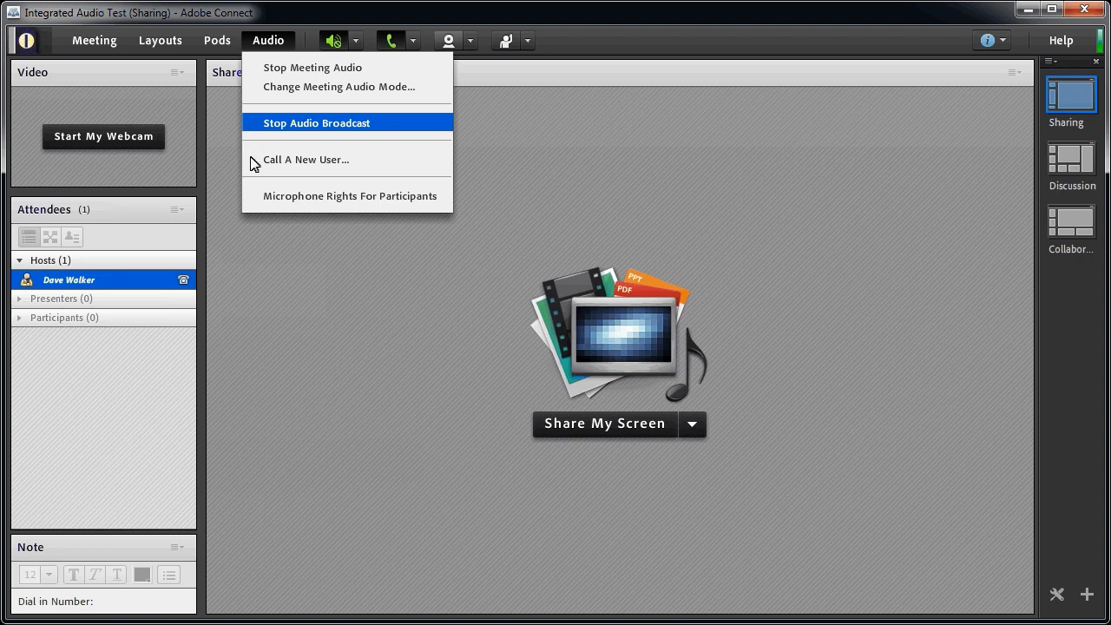
{"action": "mouse_move", "coordinate": [303, 159]}
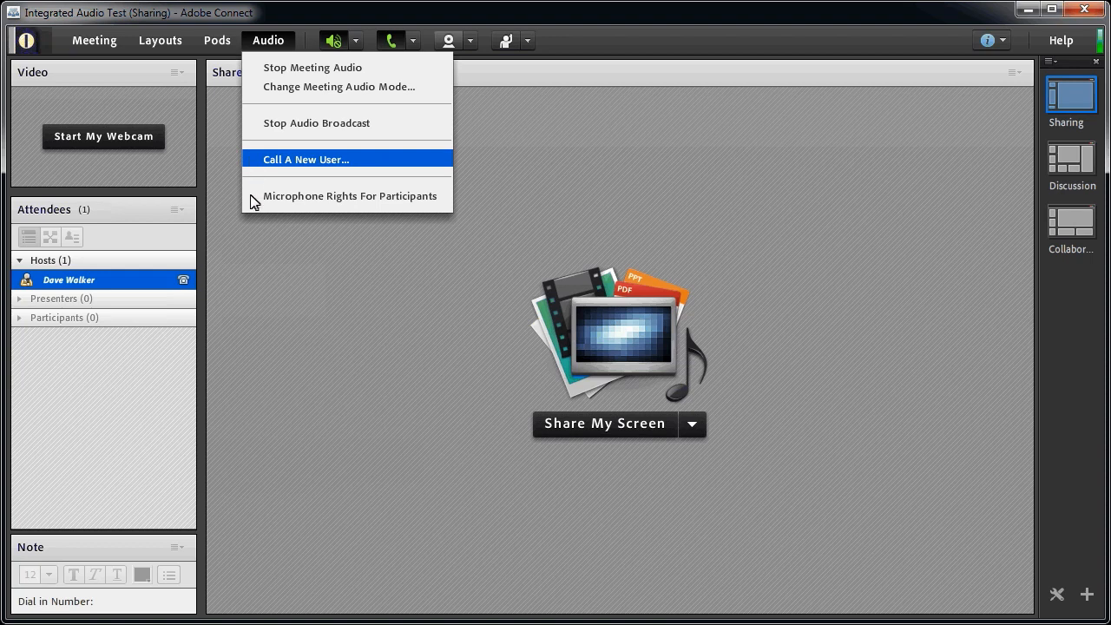
{"action": "mouse_move", "coordinate": [348, 195]}
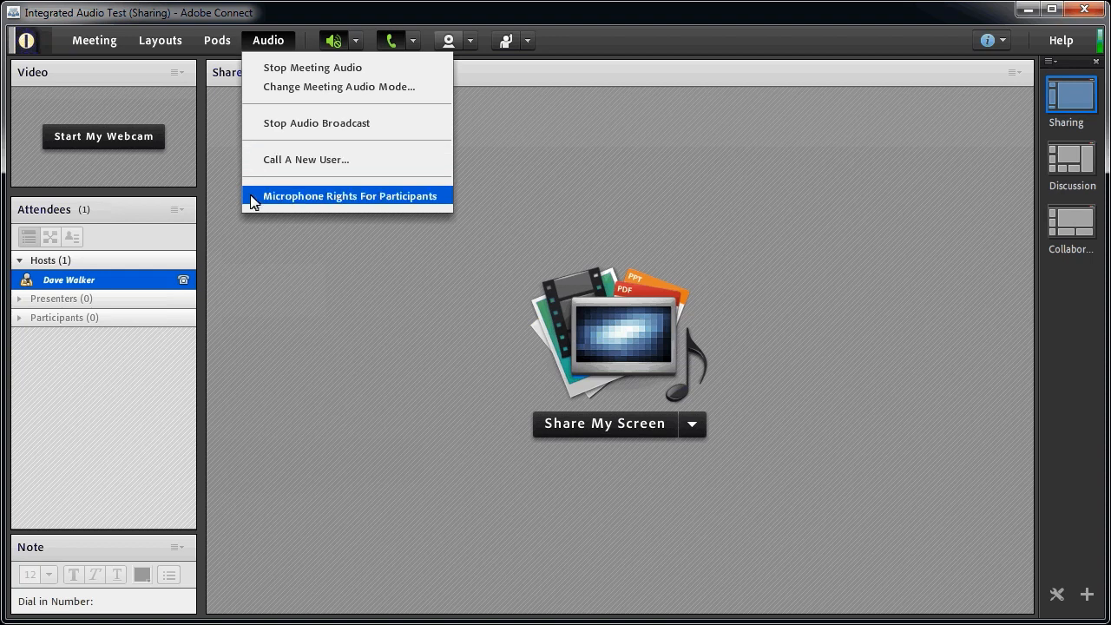